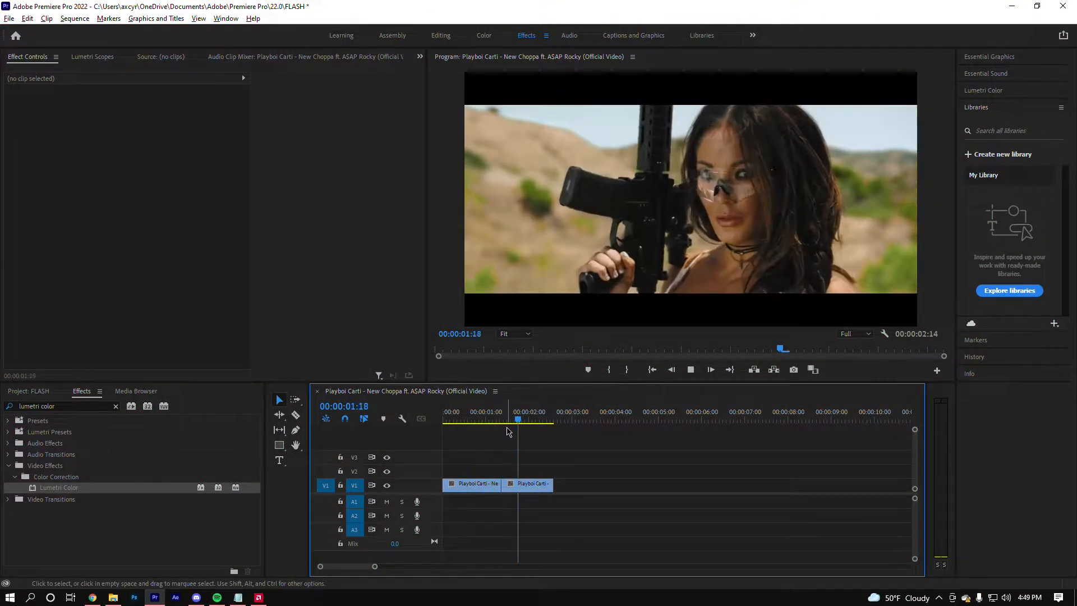
# - Preview the sequence near the cut, then place an adjustment layer on V2 with Lumetri Color applied
pyautogui.click(513, 418)
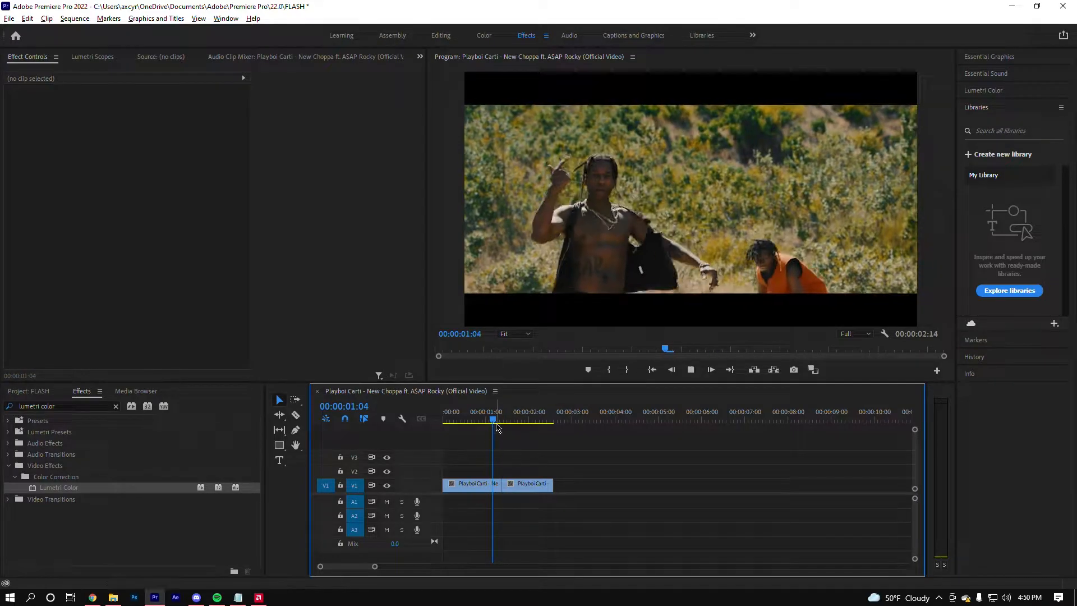
pyautogui.click(529, 419)
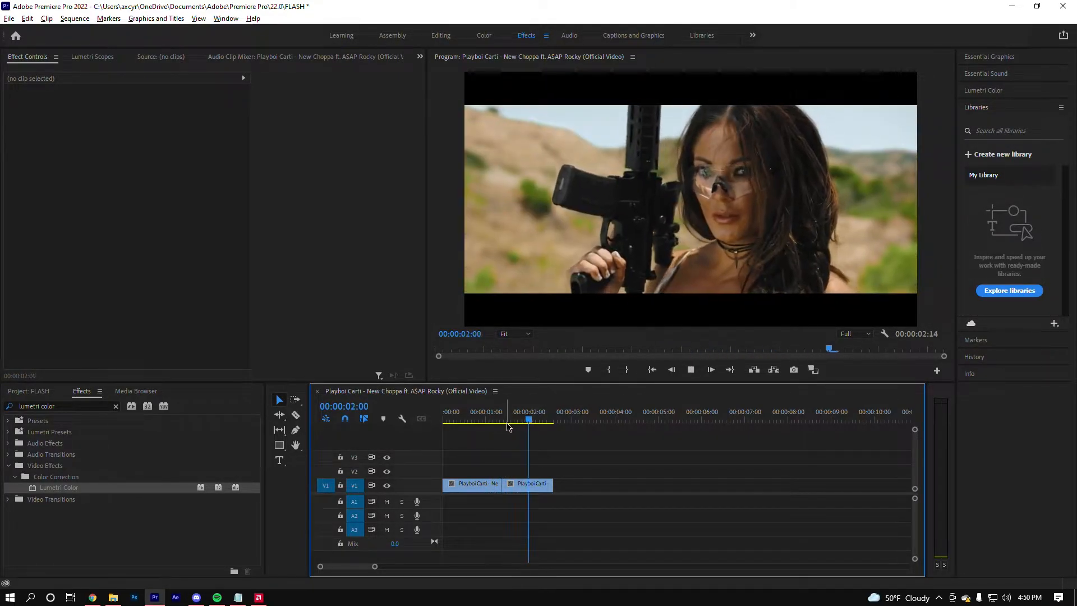
pyautogui.click(29, 390)
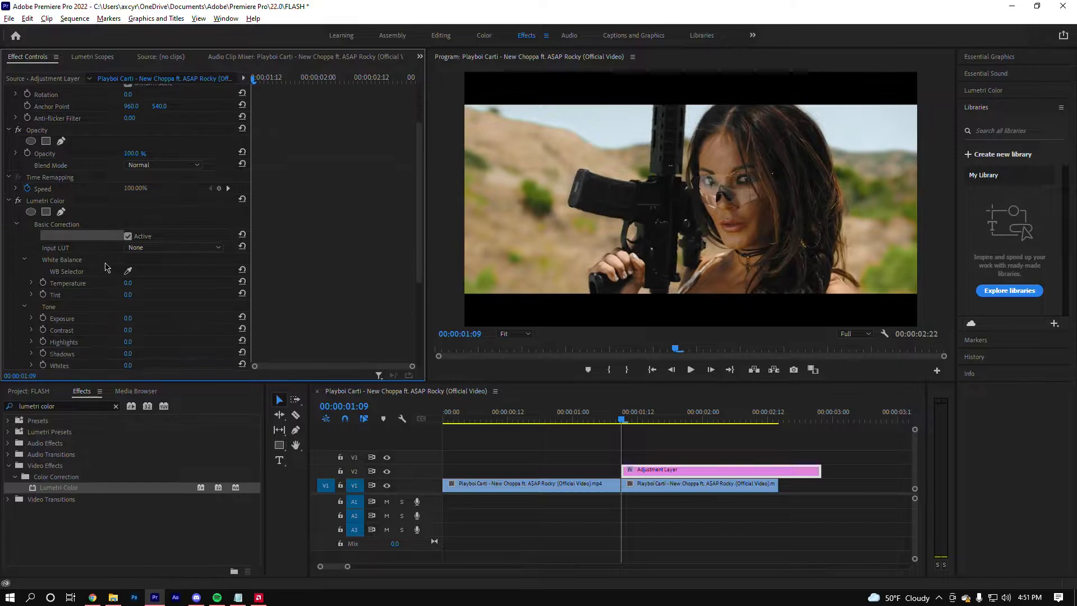
pyautogui.scroll(-3)
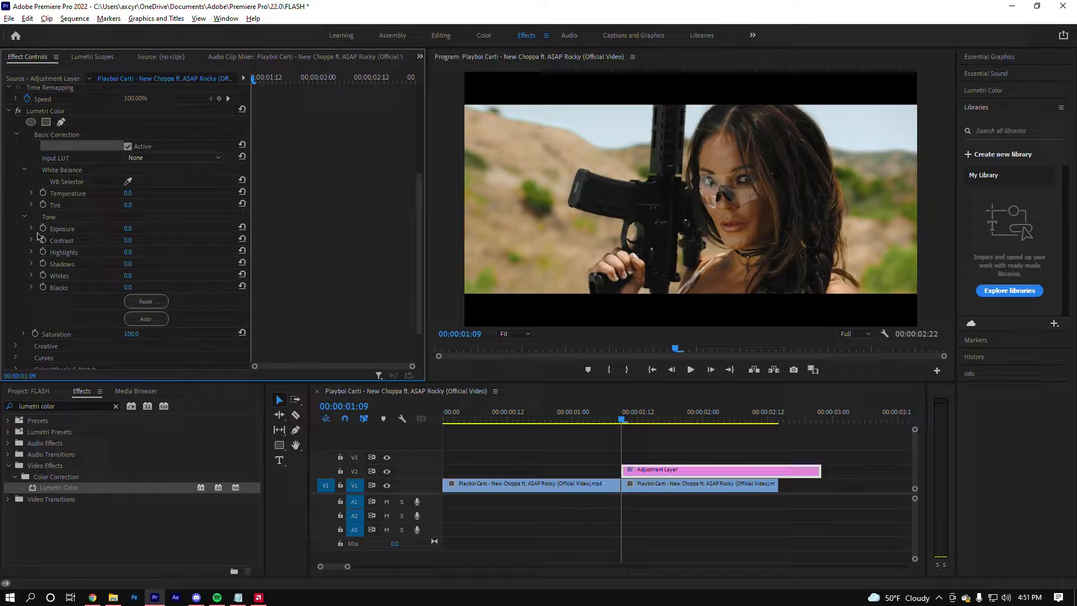
# - Keyframe Exposure from 7.0 at the flash peak back to 0 at 00:00:02:00
pyautogui.click(61, 228)
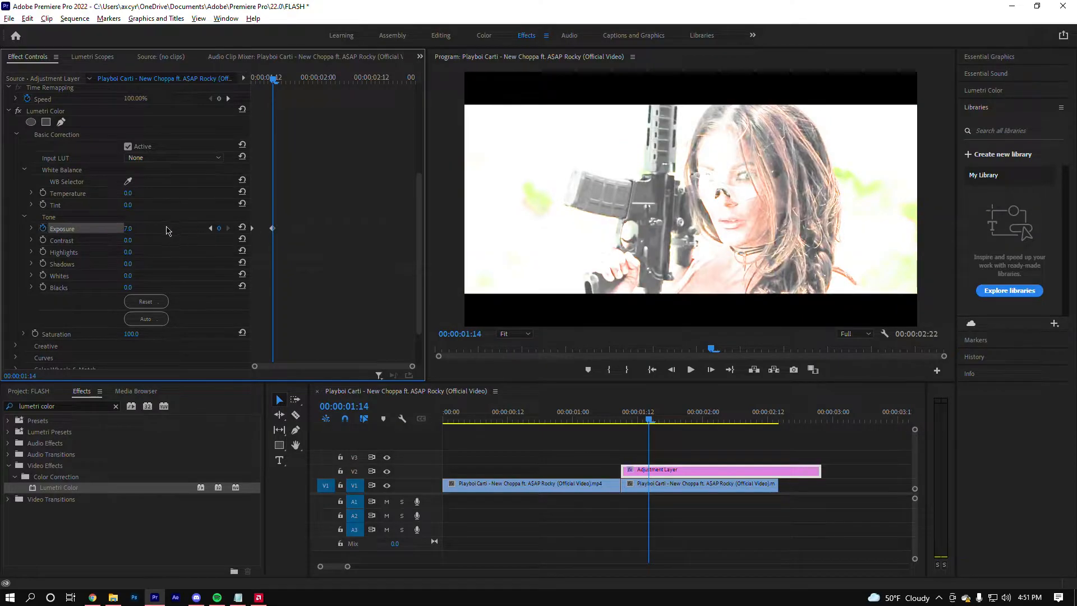
pyautogui.moveTo(285, 105)
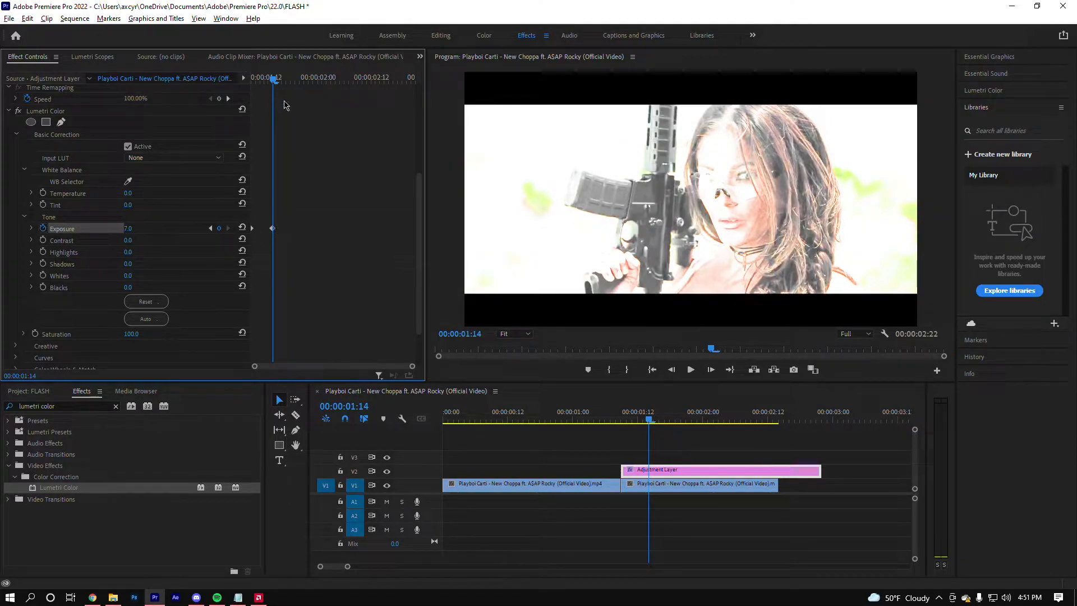
pyautogui.moveTo(267, 180)
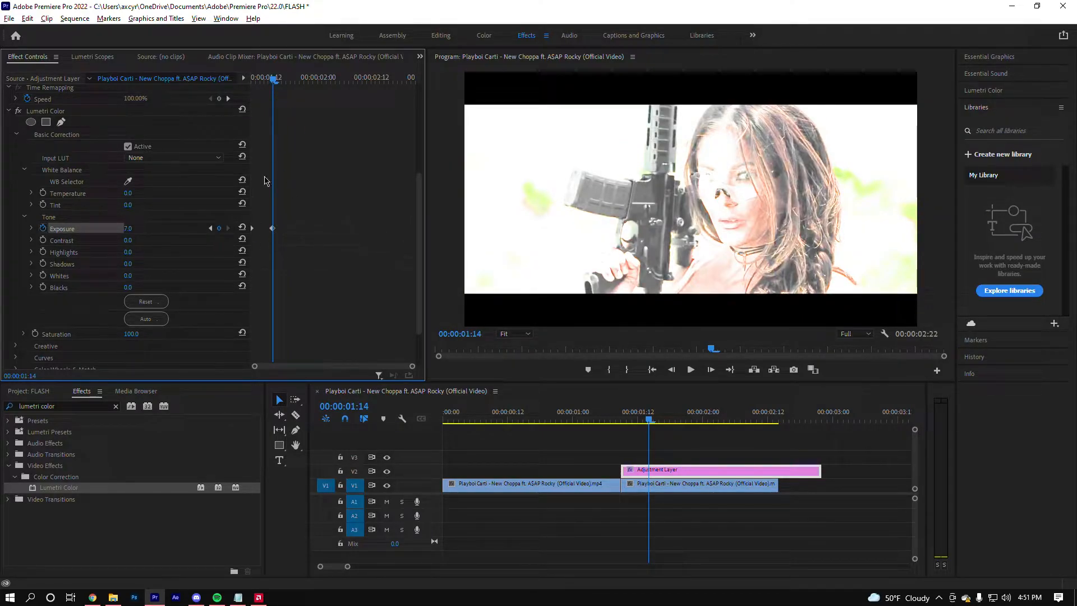
pyautogui.moveTo(317, 236)
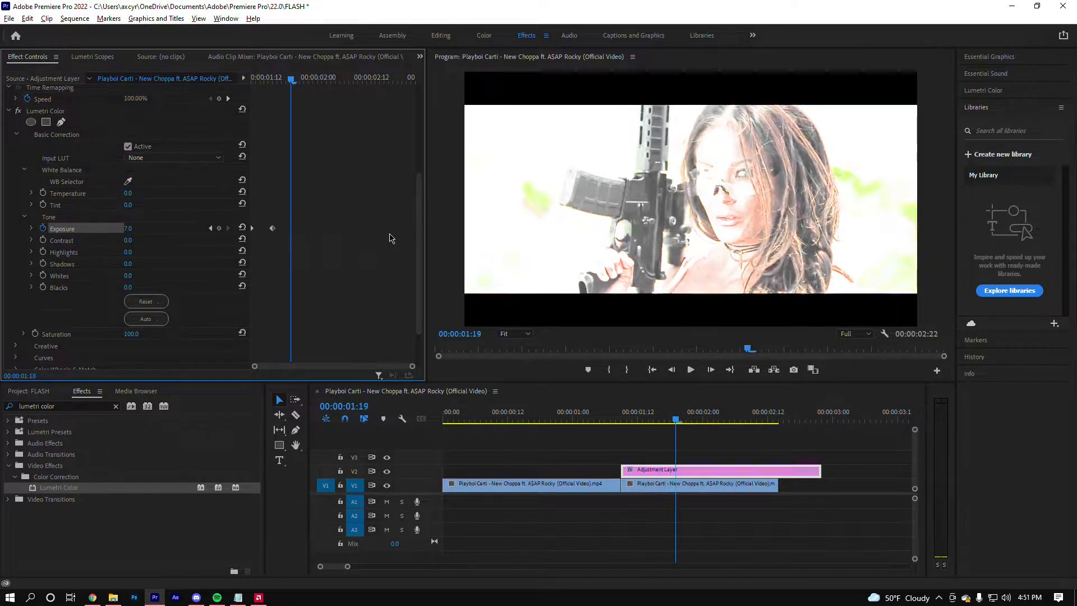
pyautogui.click(242, 228)
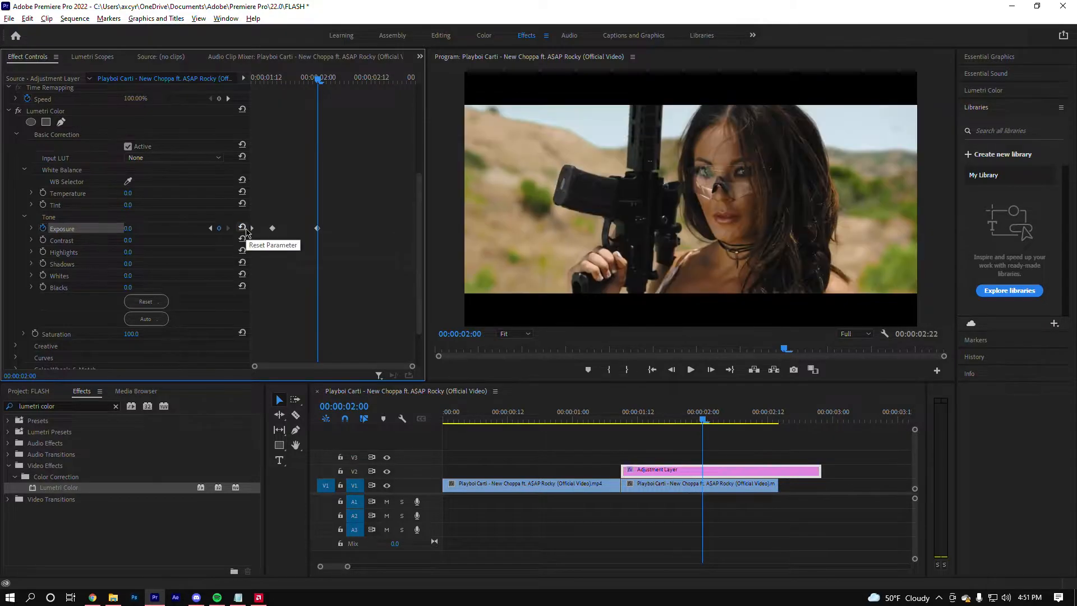
pyautogui.moveTo(320, 231)
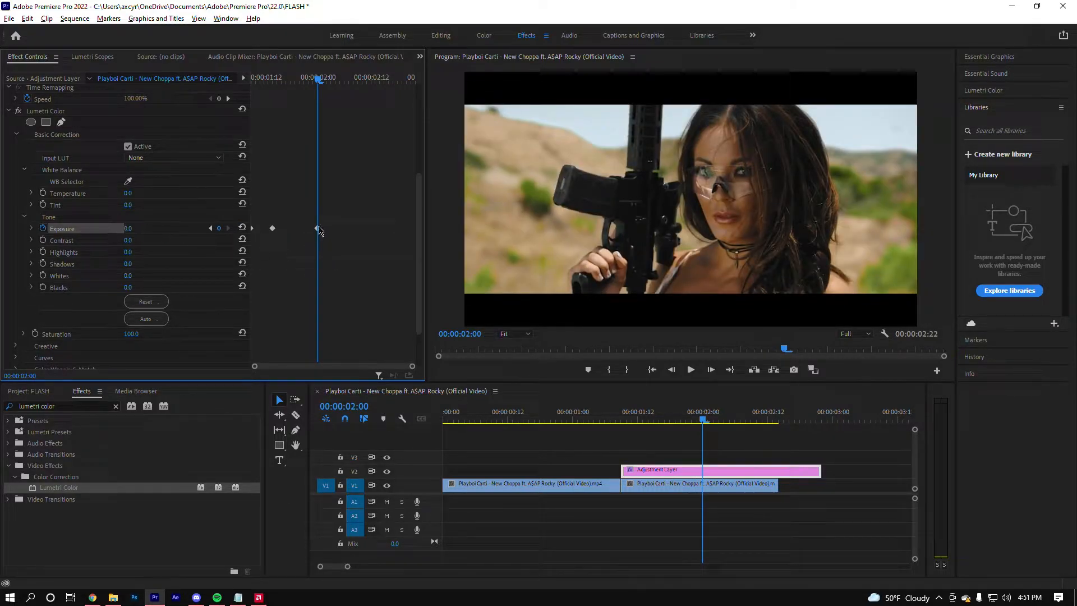
pyautogui.click(607, 419)
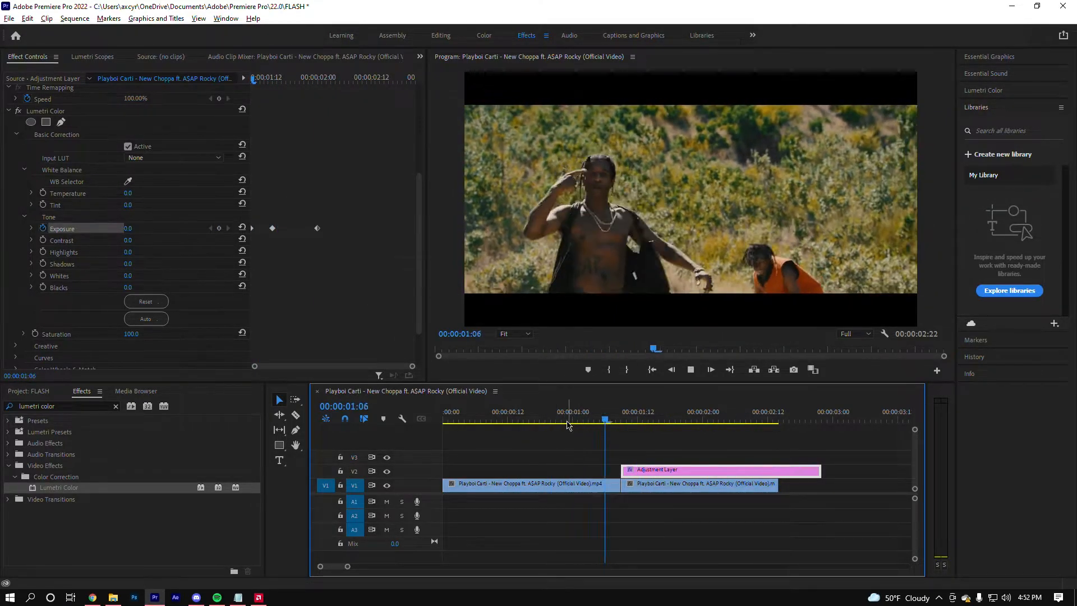
# - Move the adjustment layer to start just before the cut and trim its end shorter
pyautogui.click(616, 419)
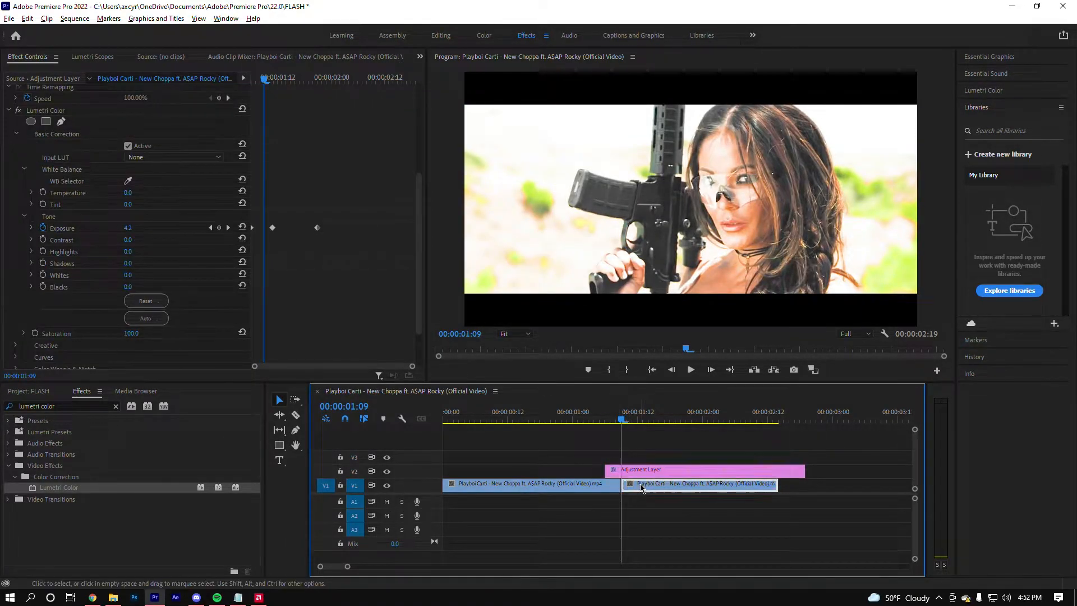
pyautogui.click(687, 470)
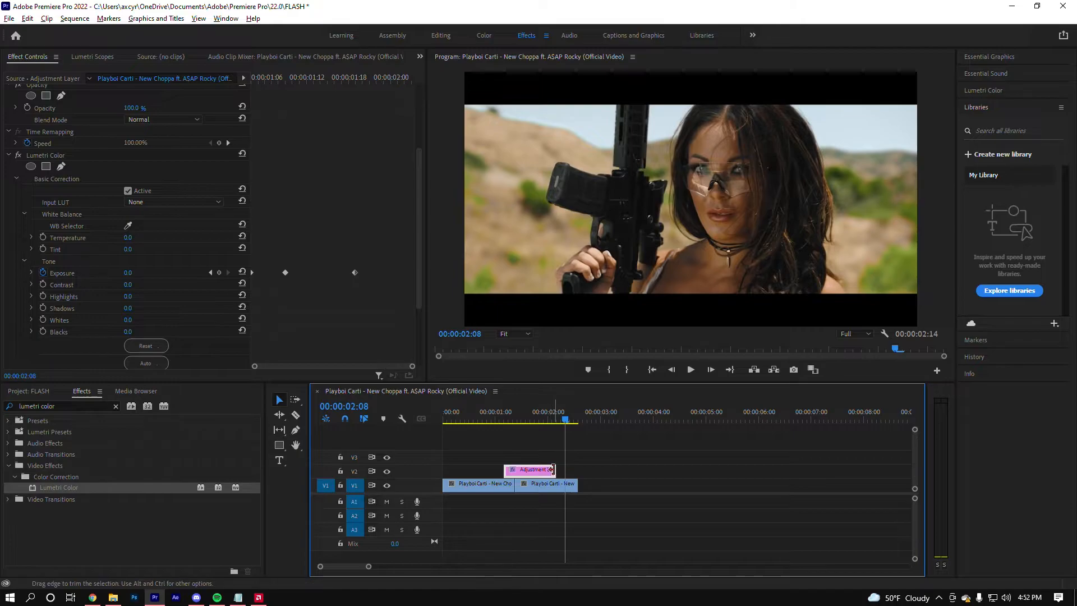
pyautogui.click(491, 421)
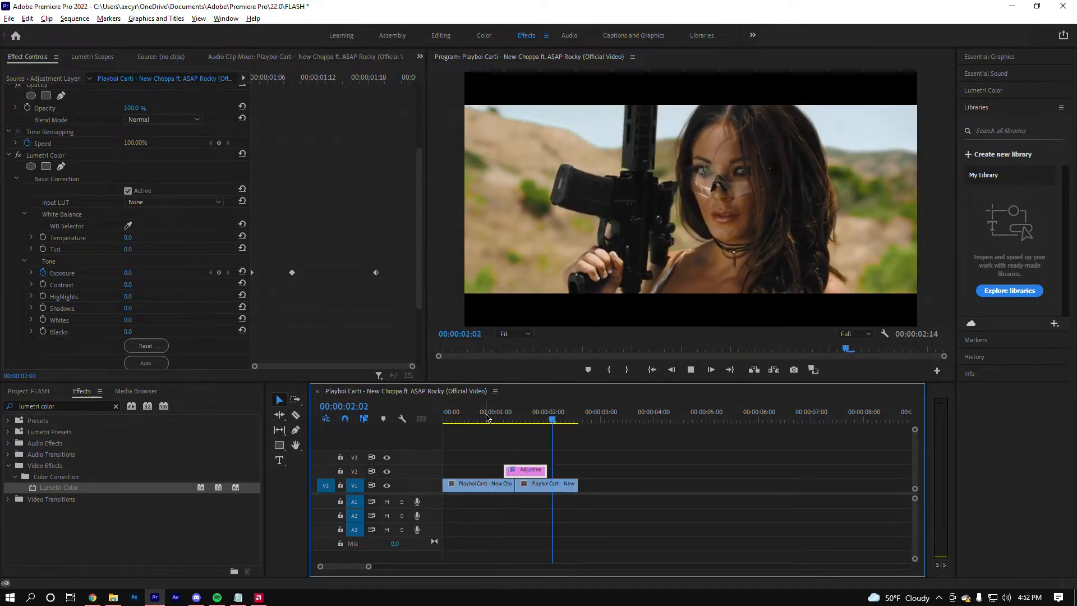
pyautogui.click(499, 412)
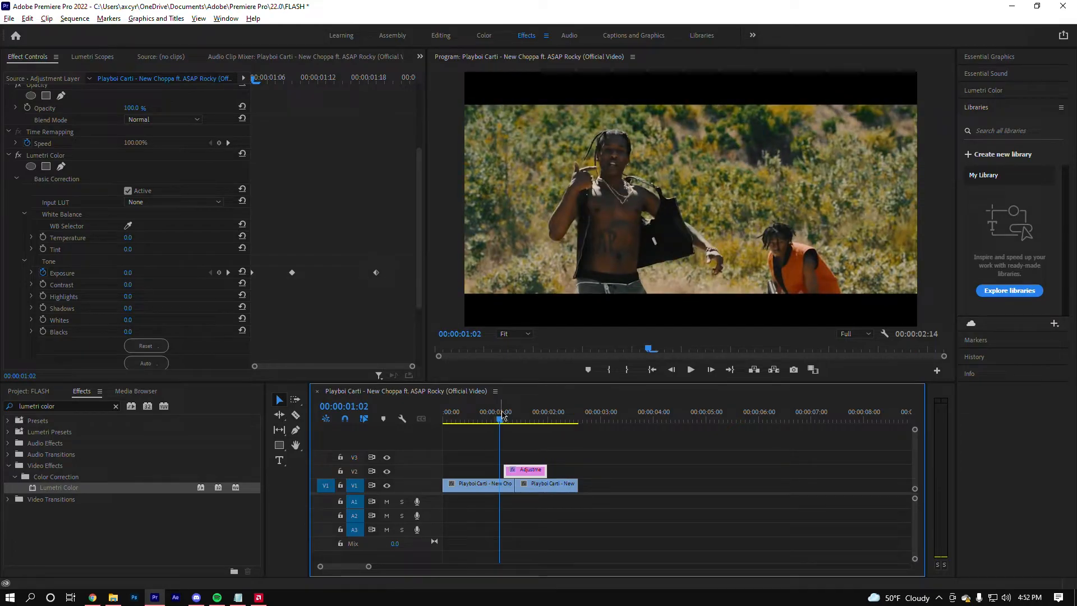